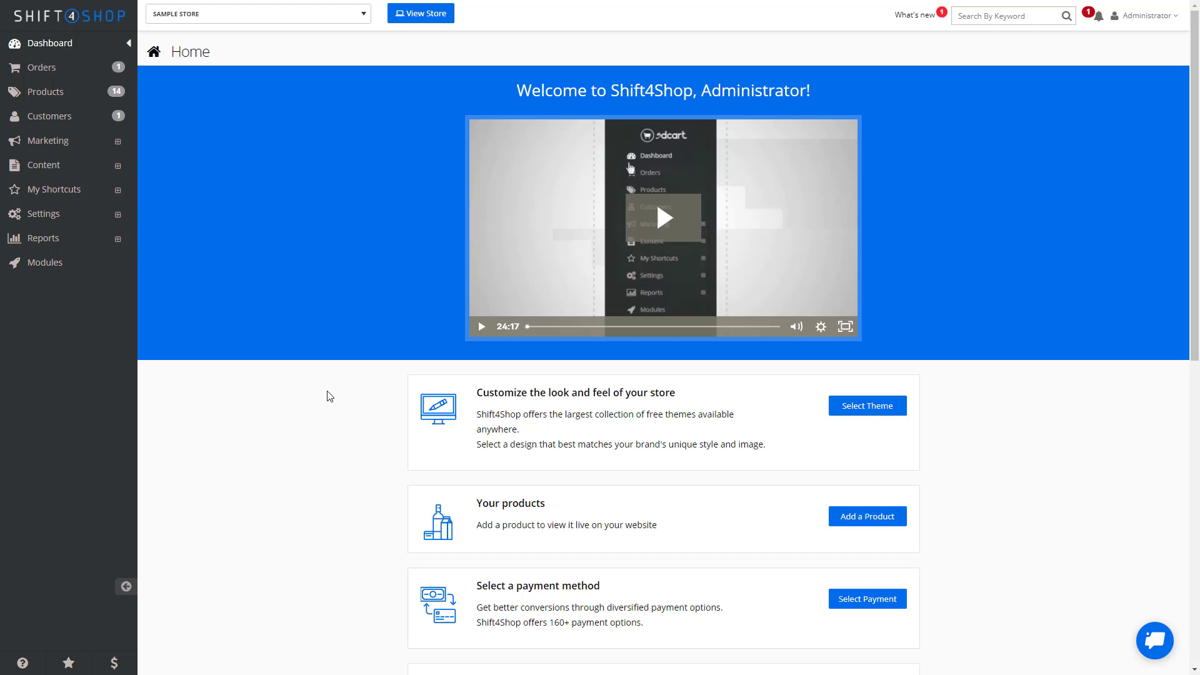
mouse_move(118, 297)
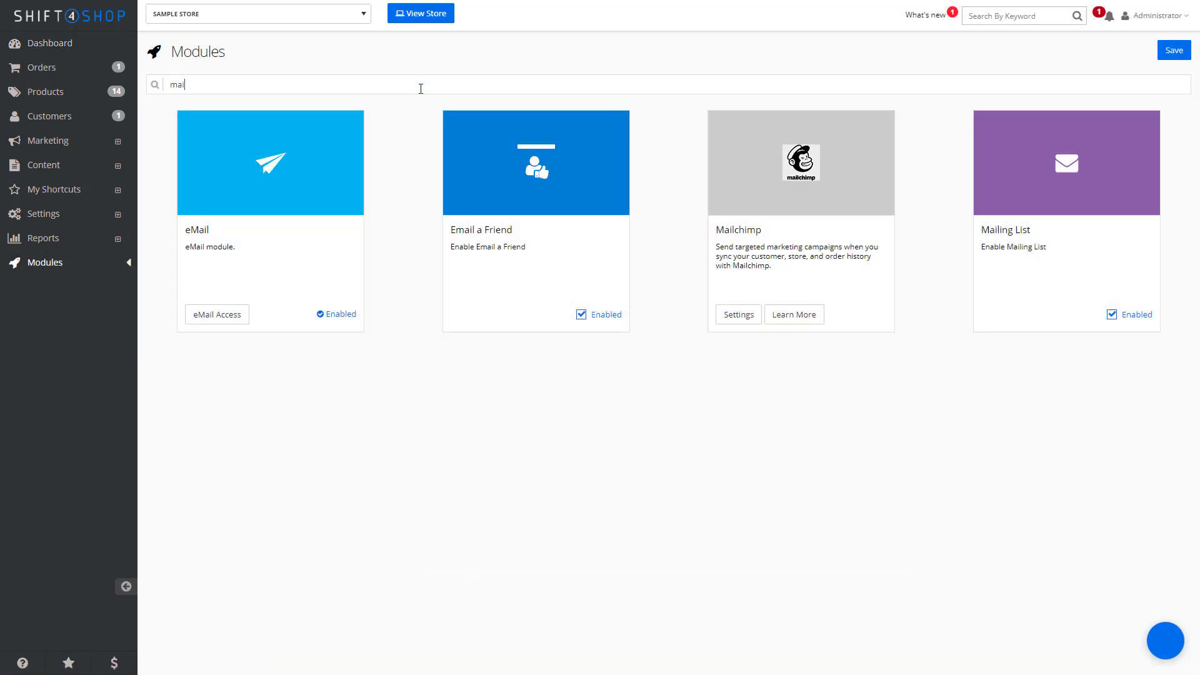
- Filter the modules list to the Mailing List module and confirm it is enabled
type("ling")
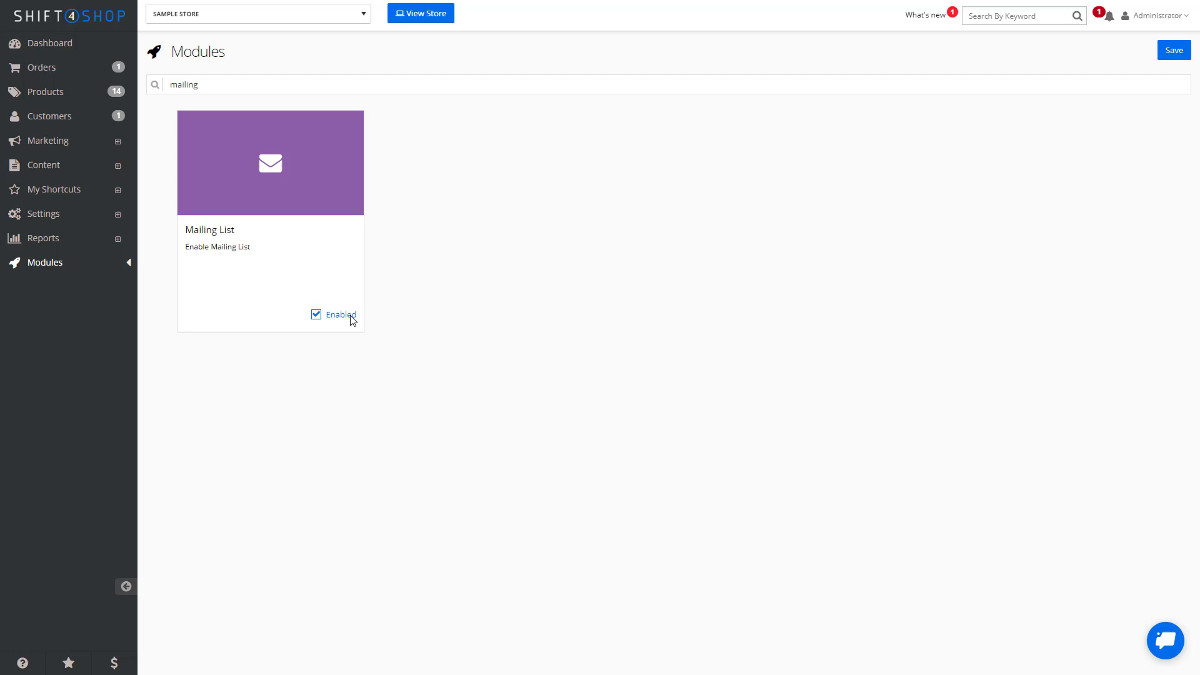
mouse_move(1178, 67)
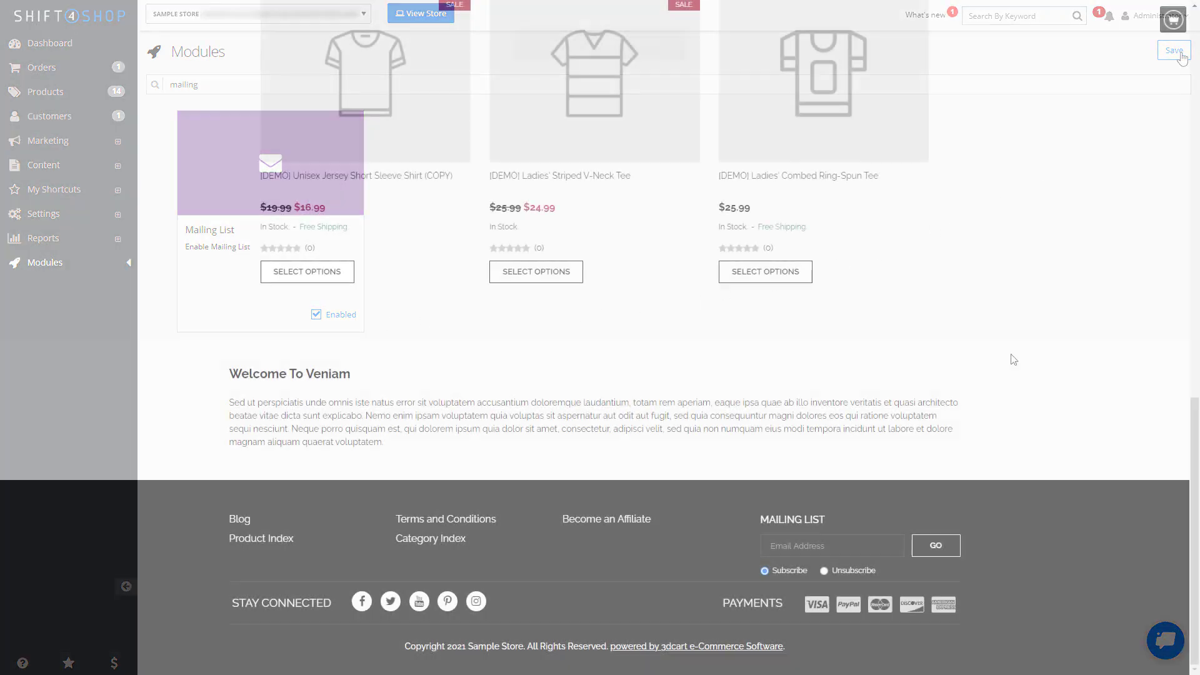
- Return to the admin Dashboard after checking the storefront's Mailing List signup form
left_click(1173, 50)
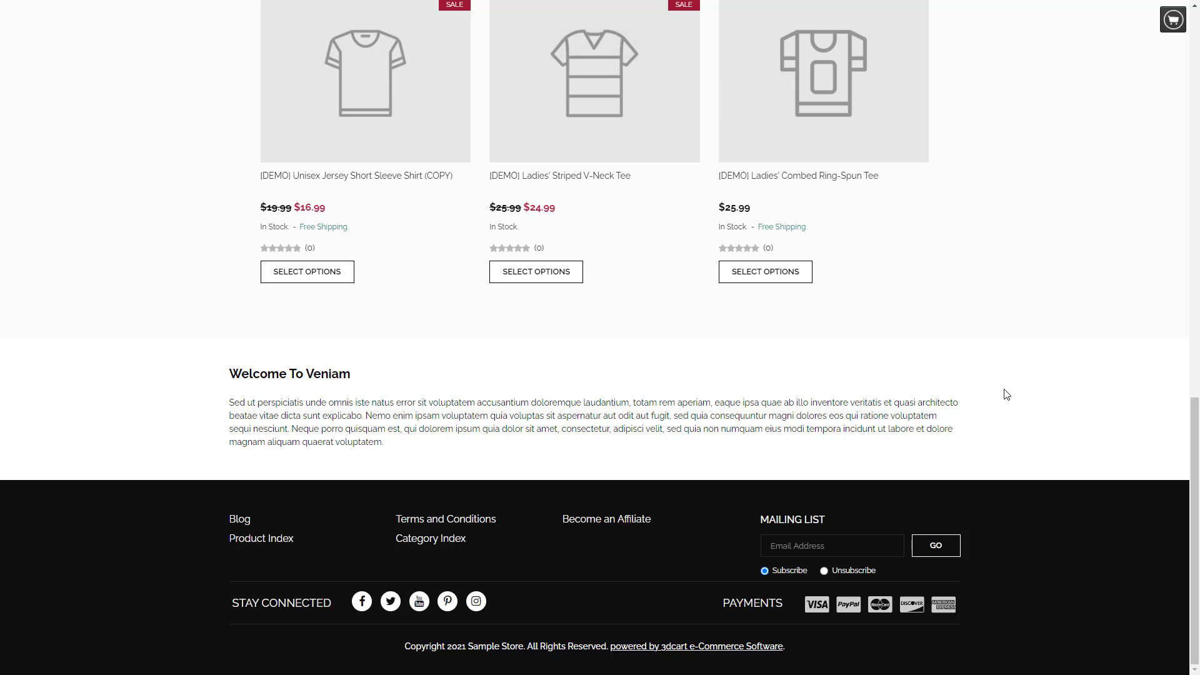
mouse_move(846, 525)
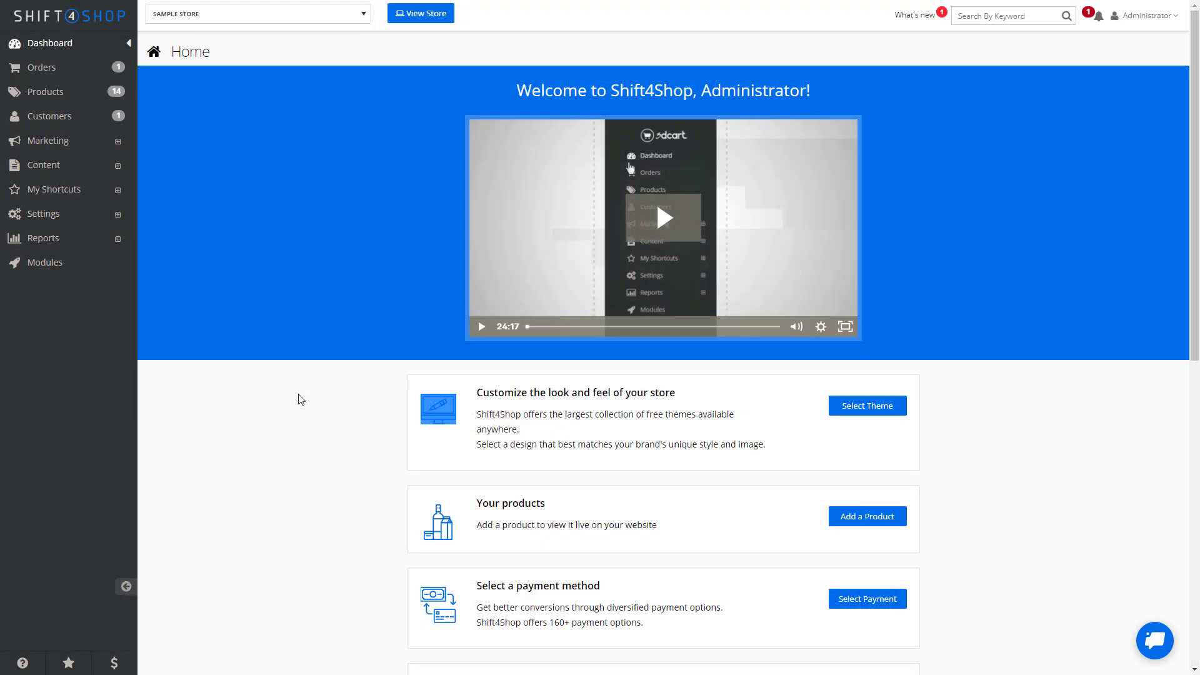
- Navigate to Marketing > Newsletters, showing the existing 'New Newsletter' with subject Test
left_click(47, 140)
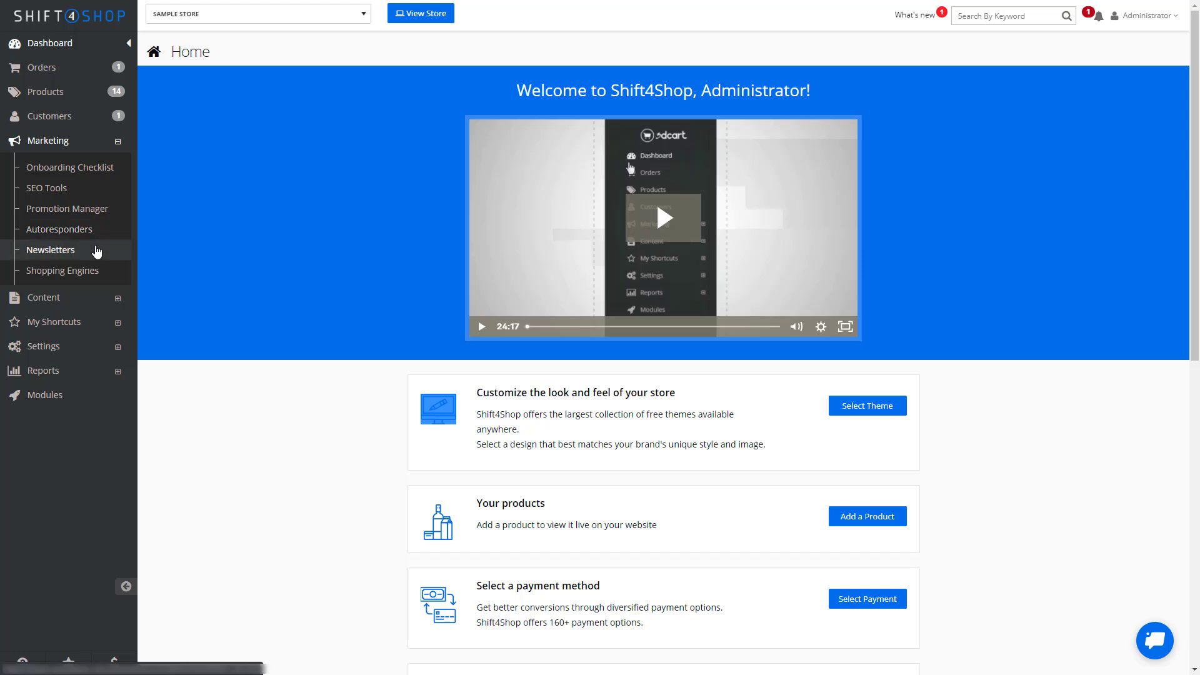
left_click(51, 249)
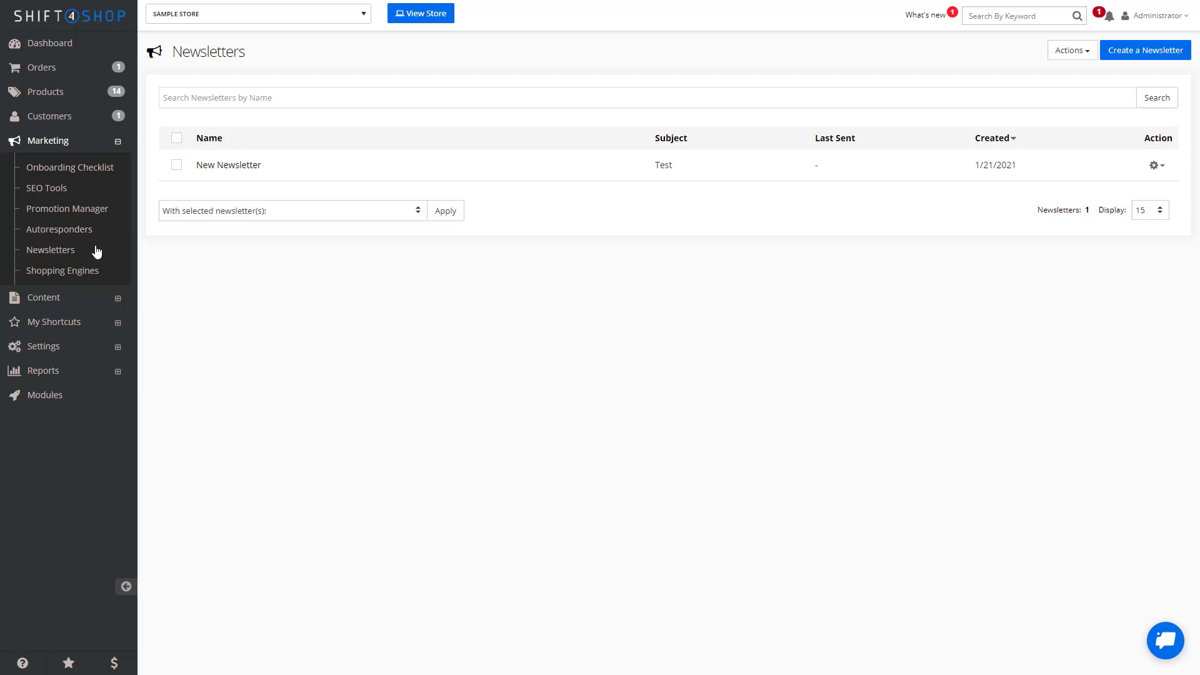
mouse_move(1056, 79)
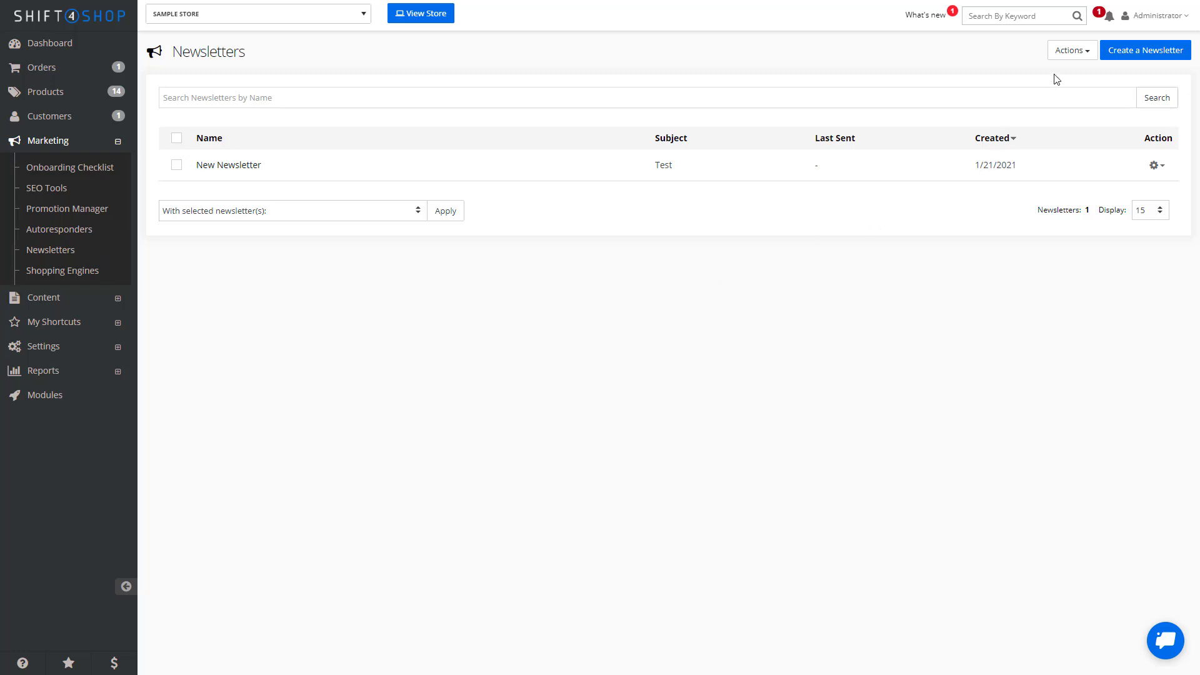
- Choose SmartLists from the newsletter Actions menu to view the predefined customer lists
left_click(1071, 50)
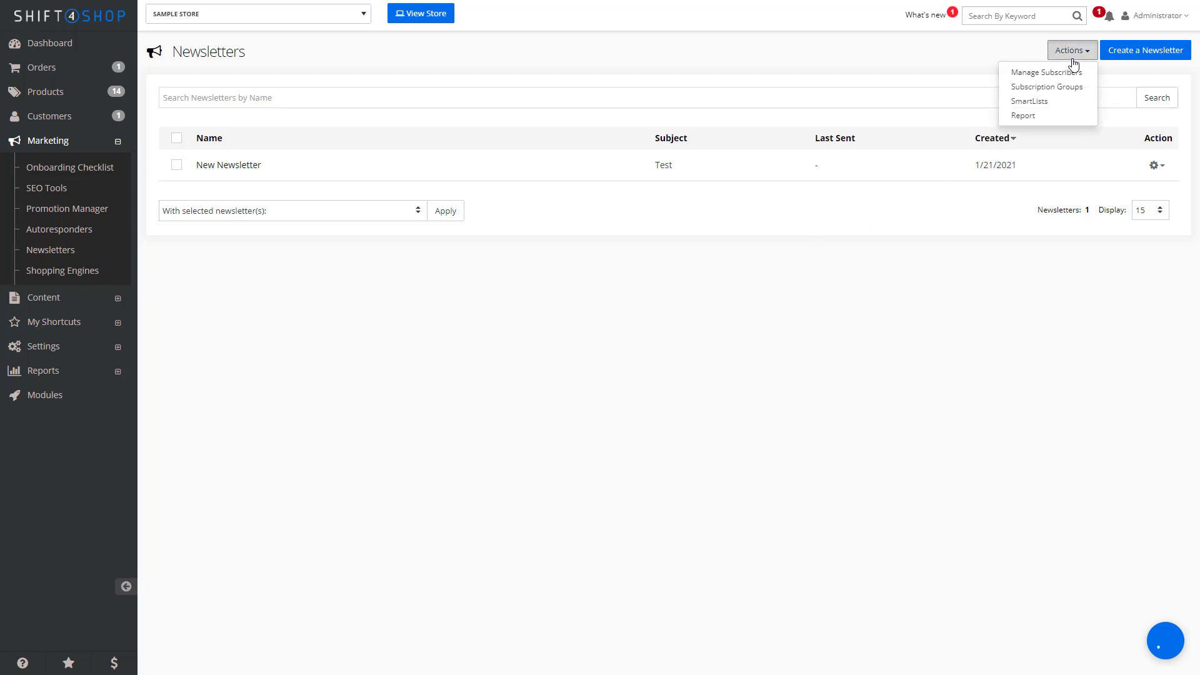
mouse_move(1045, 72)
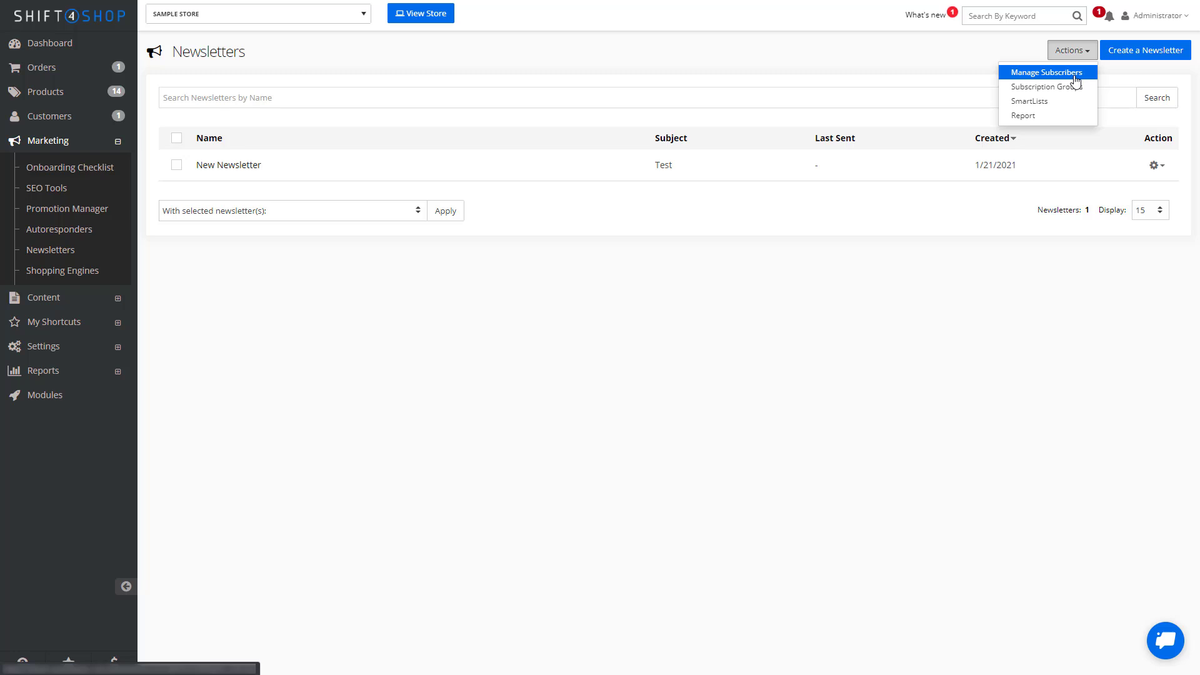
mouse_move(1047, 85)
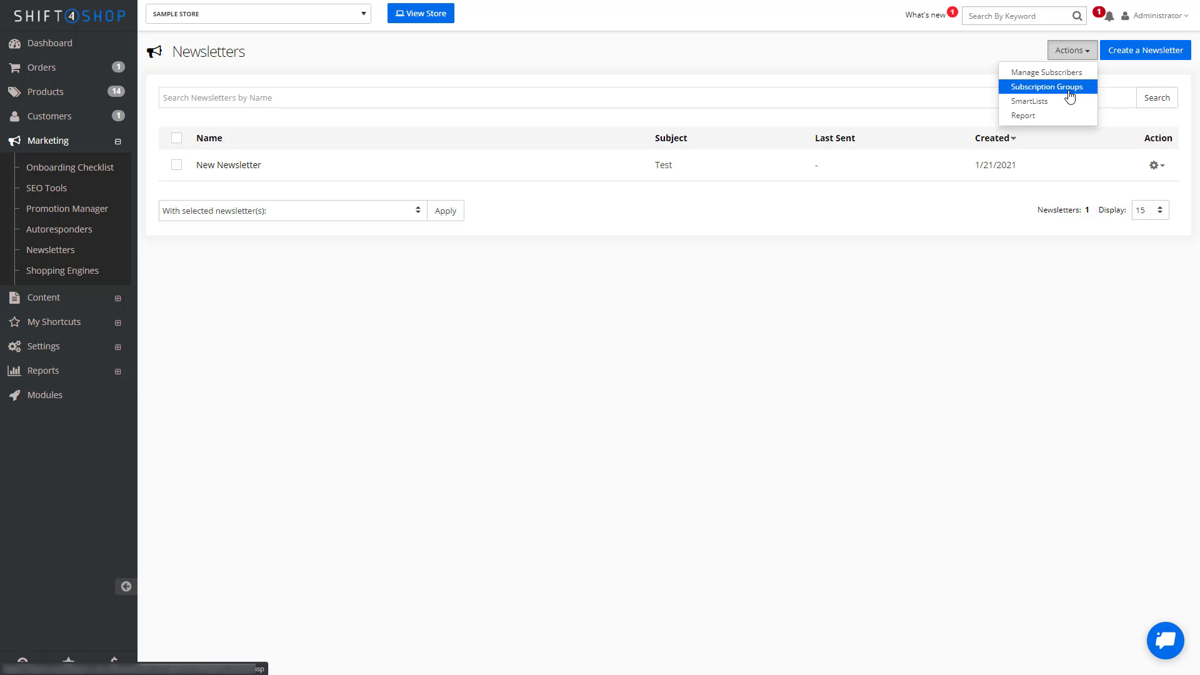
left_click(1029, 101)
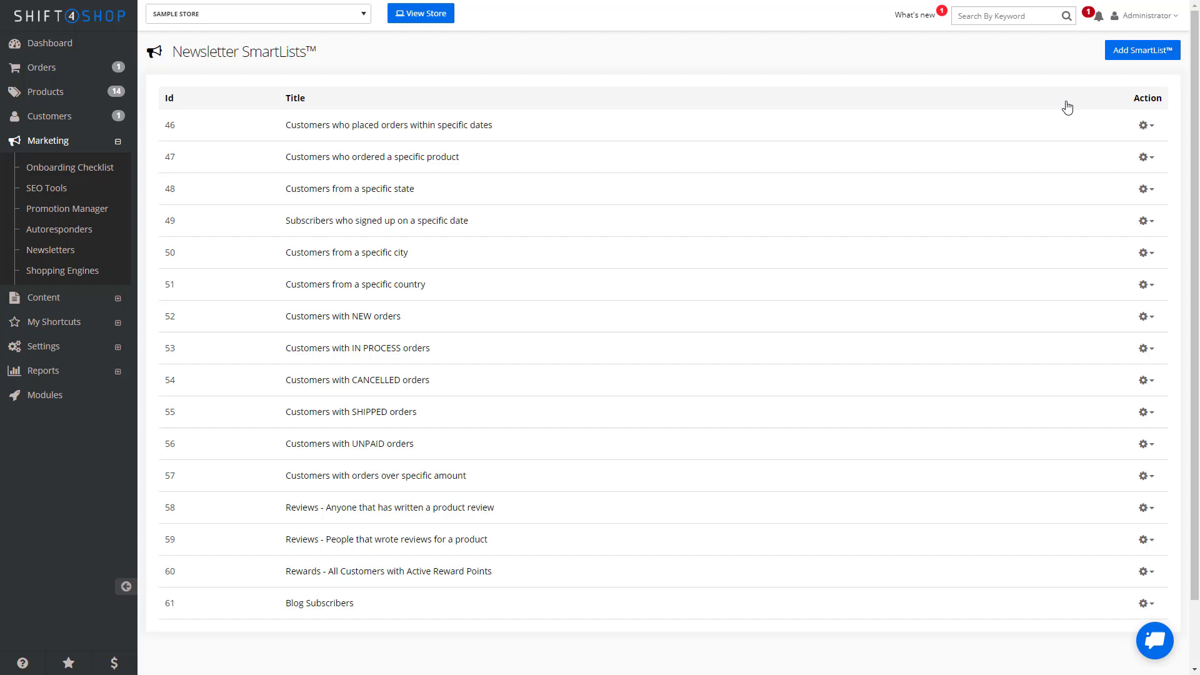
- Rename the existing newsletter to 'May Newsletter' and move on to the sender and reply-to fields
left_click(50, 250)
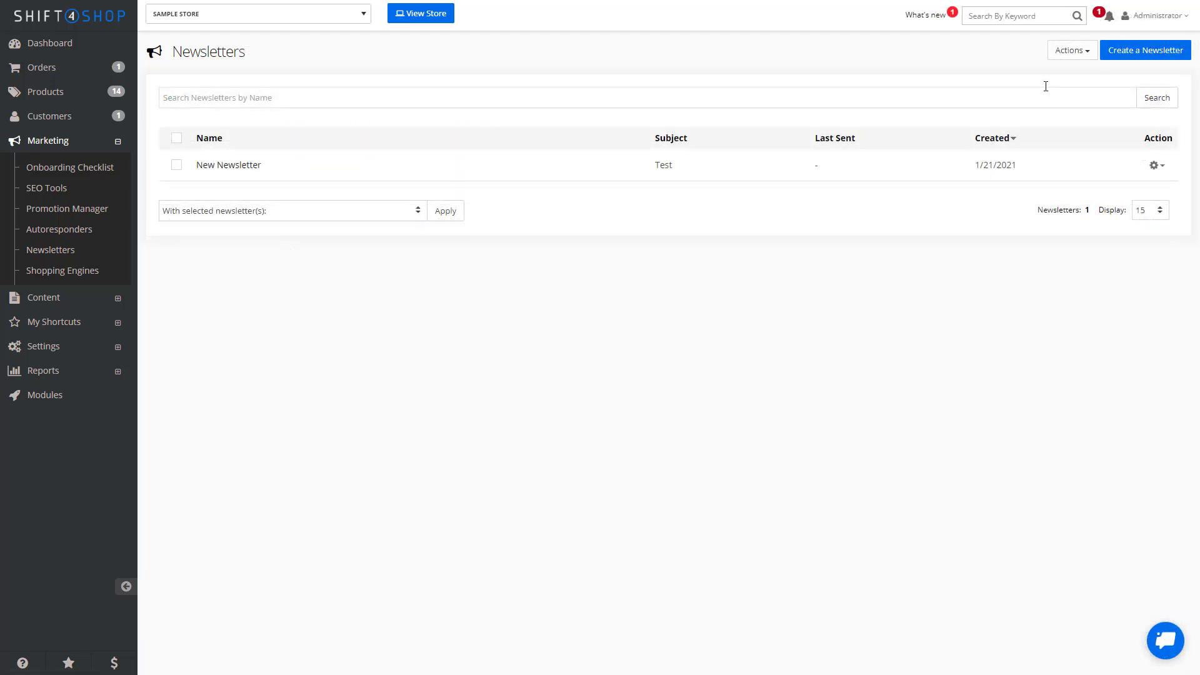
mouse_move(1143, 72)
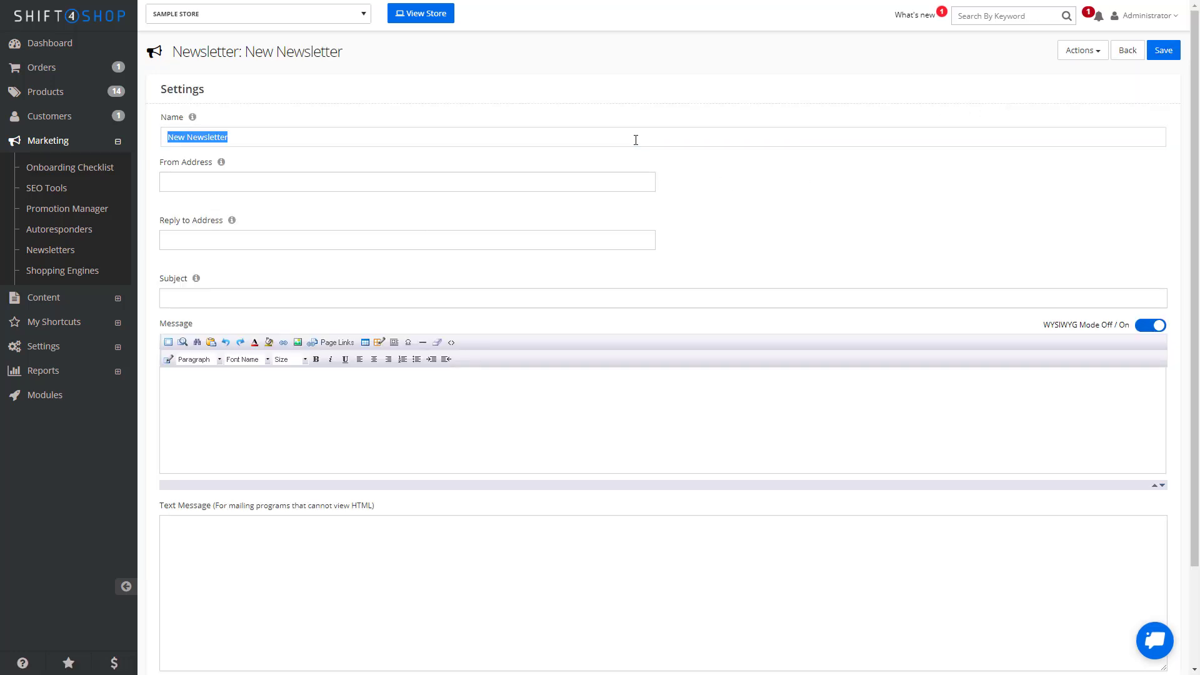
type("May")
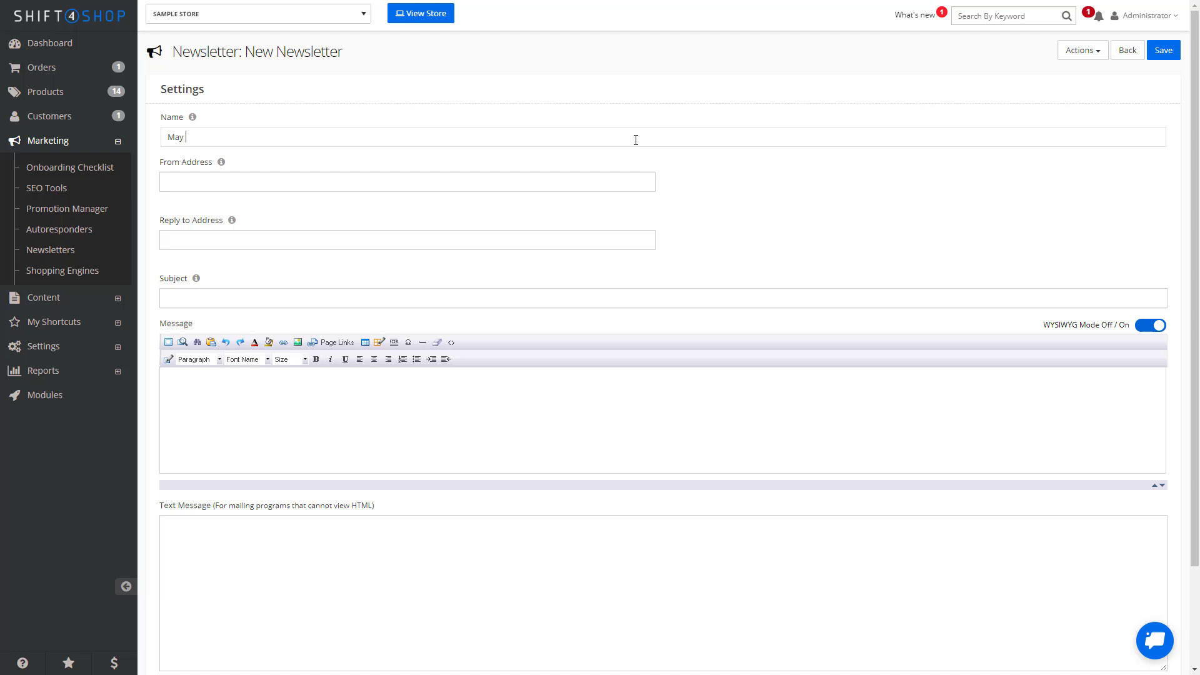
type("Newsletter")
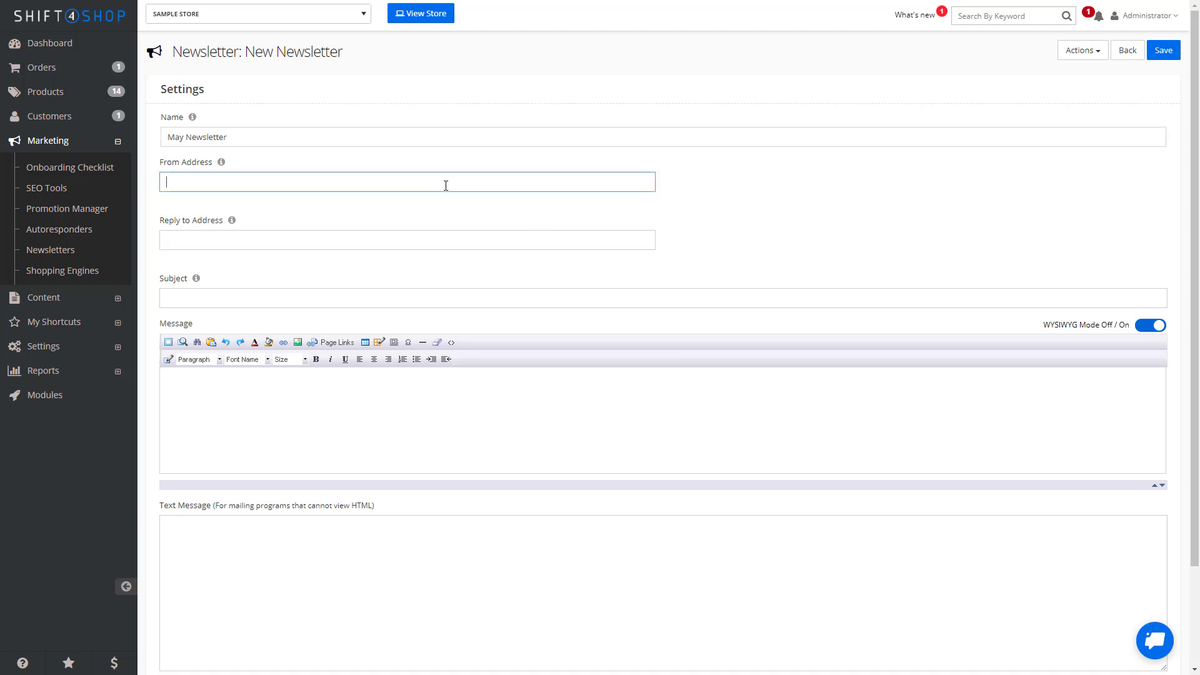
left_click(406, 239)
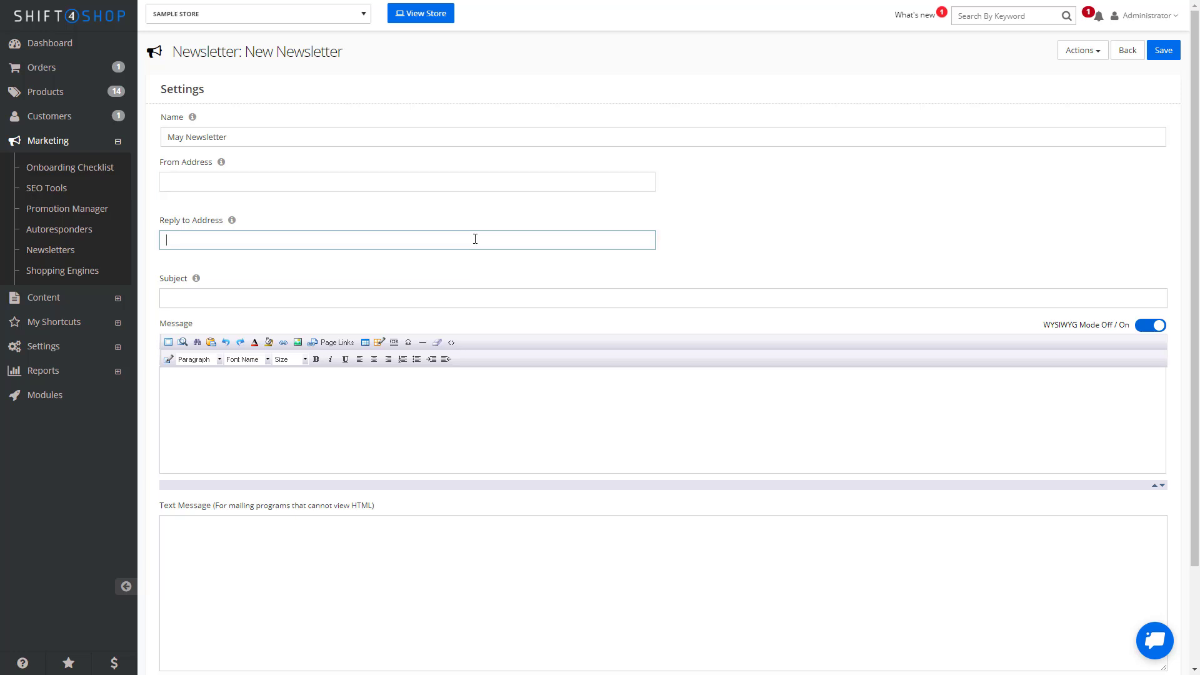
left_click(485, 405)
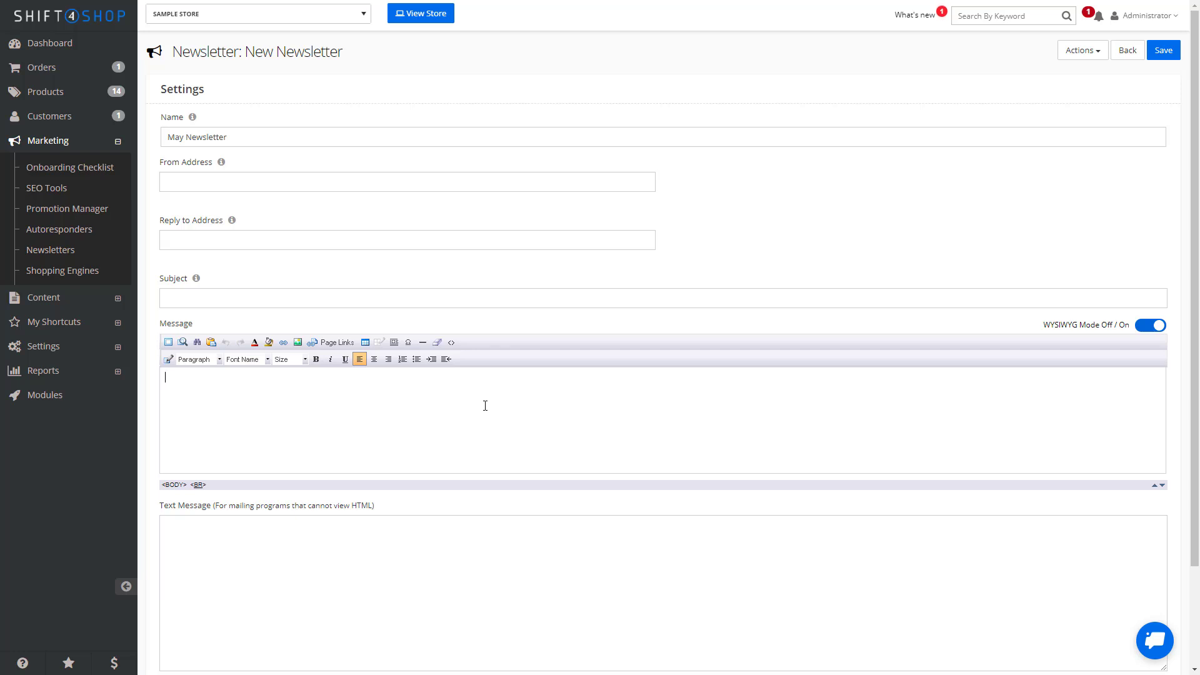
mouse_move(983, 342)
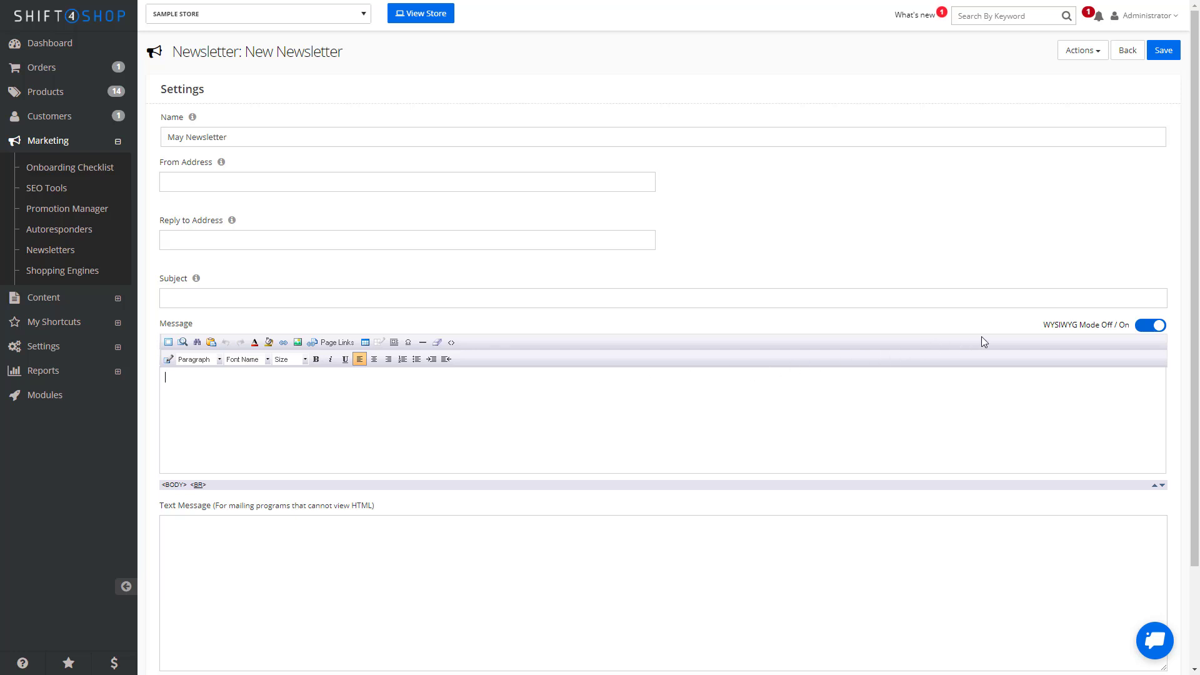
mouse_move(1072, 328)
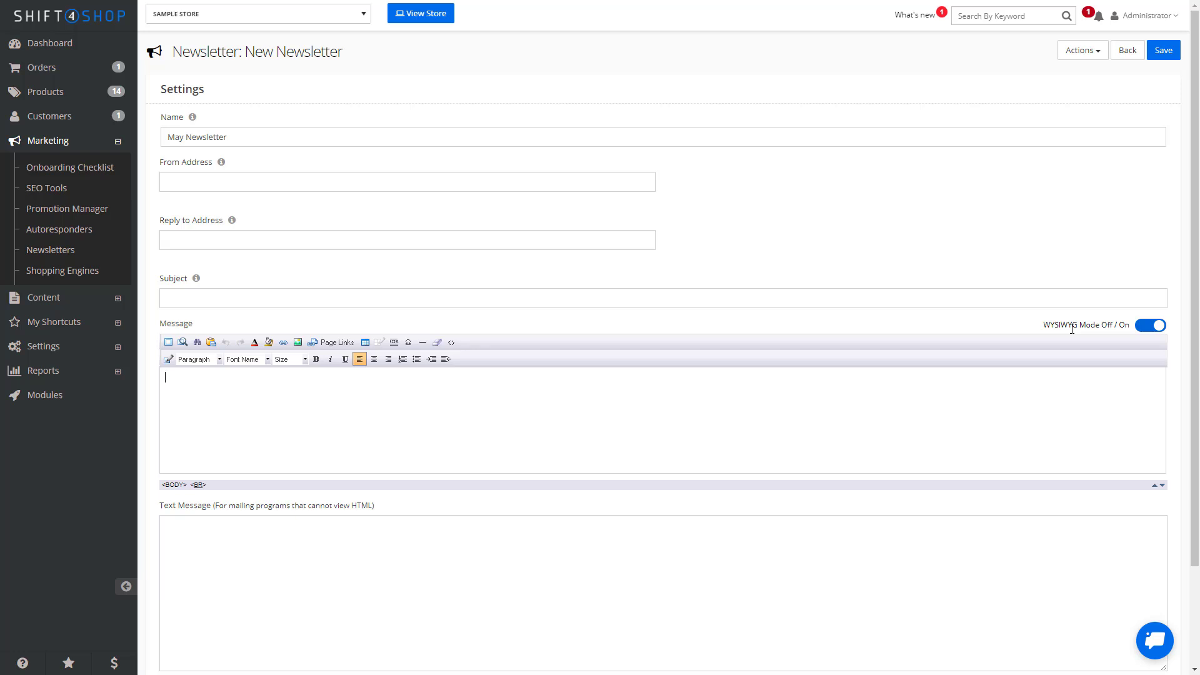